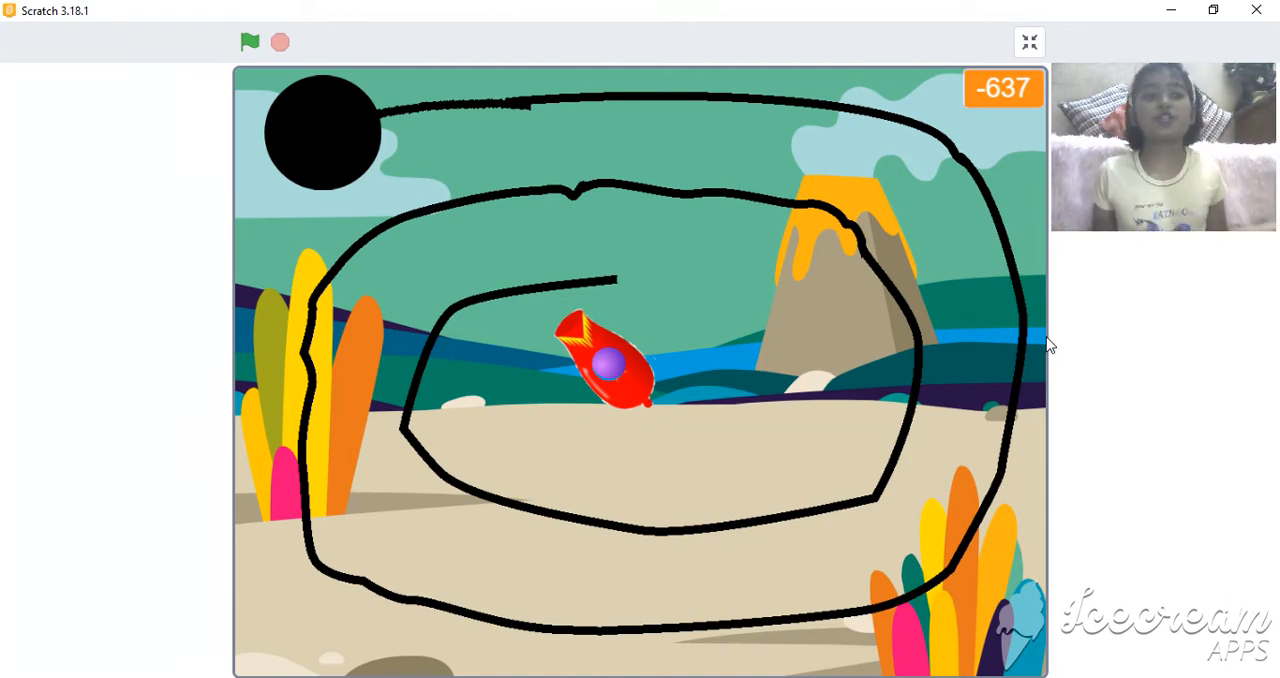
pyautogui.moveTo(963, 581)
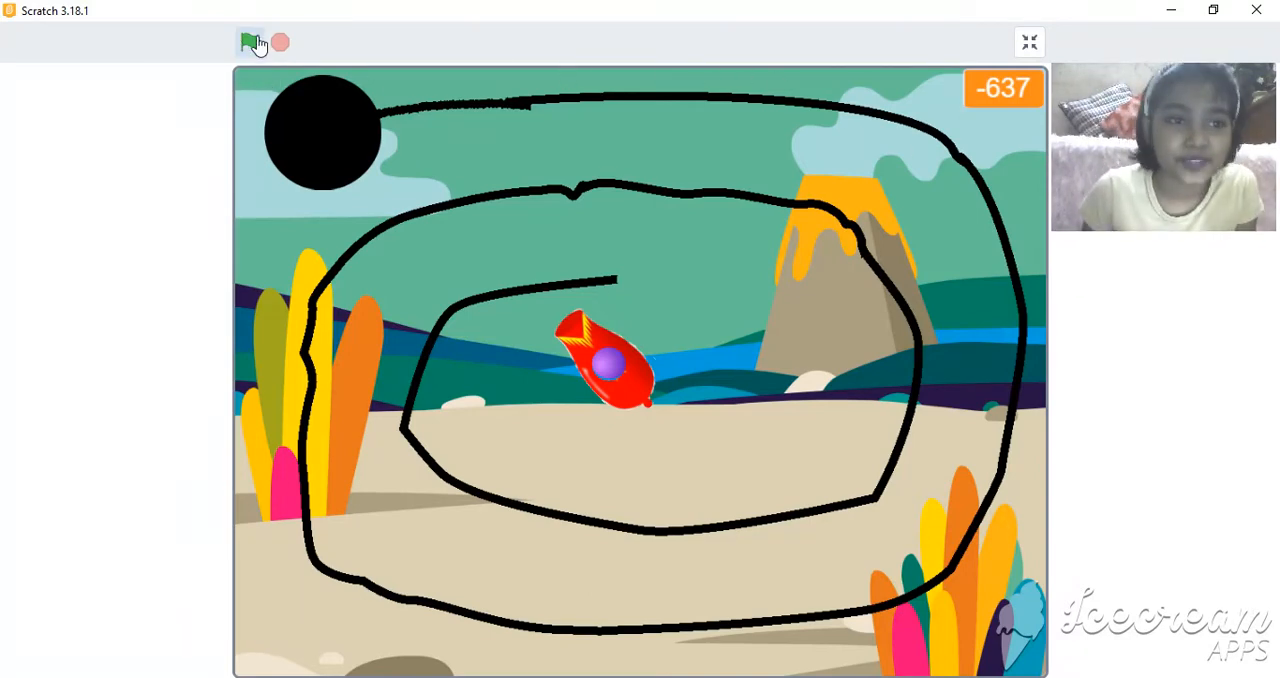
# Run the marble-shooter game with the green flag, play, then restart it
pyautogui.click(250, 42)
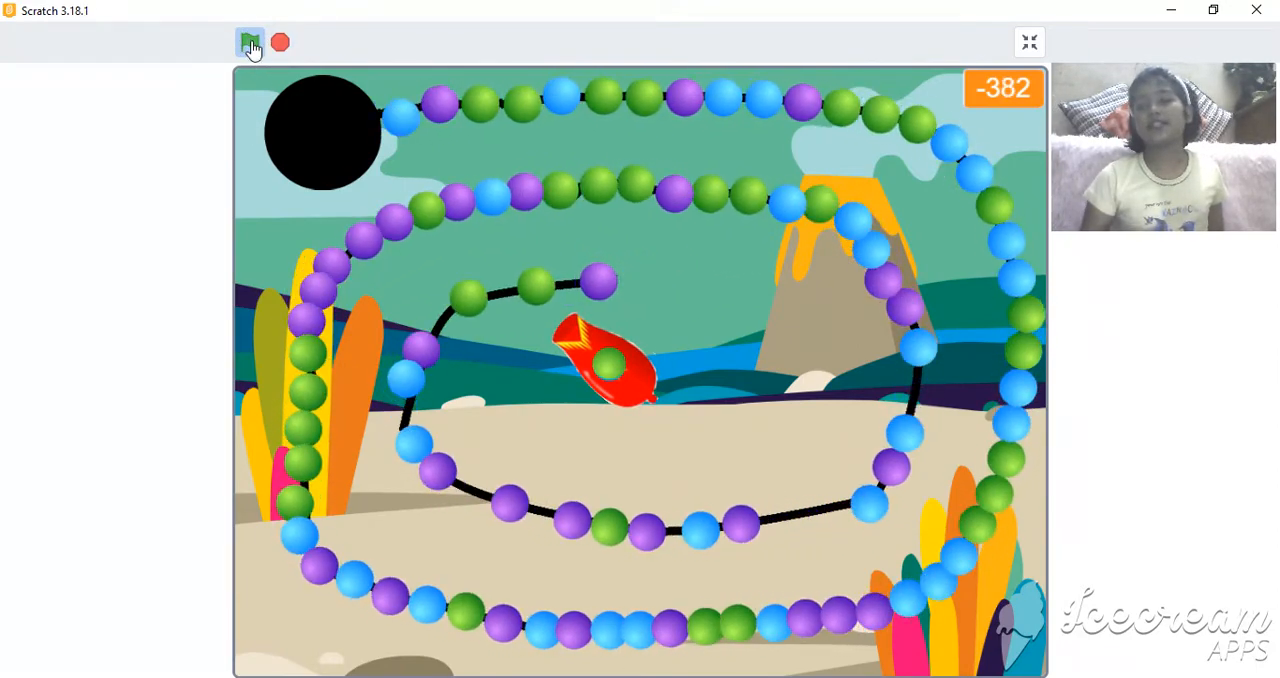
pyautogui.click(250, 42)
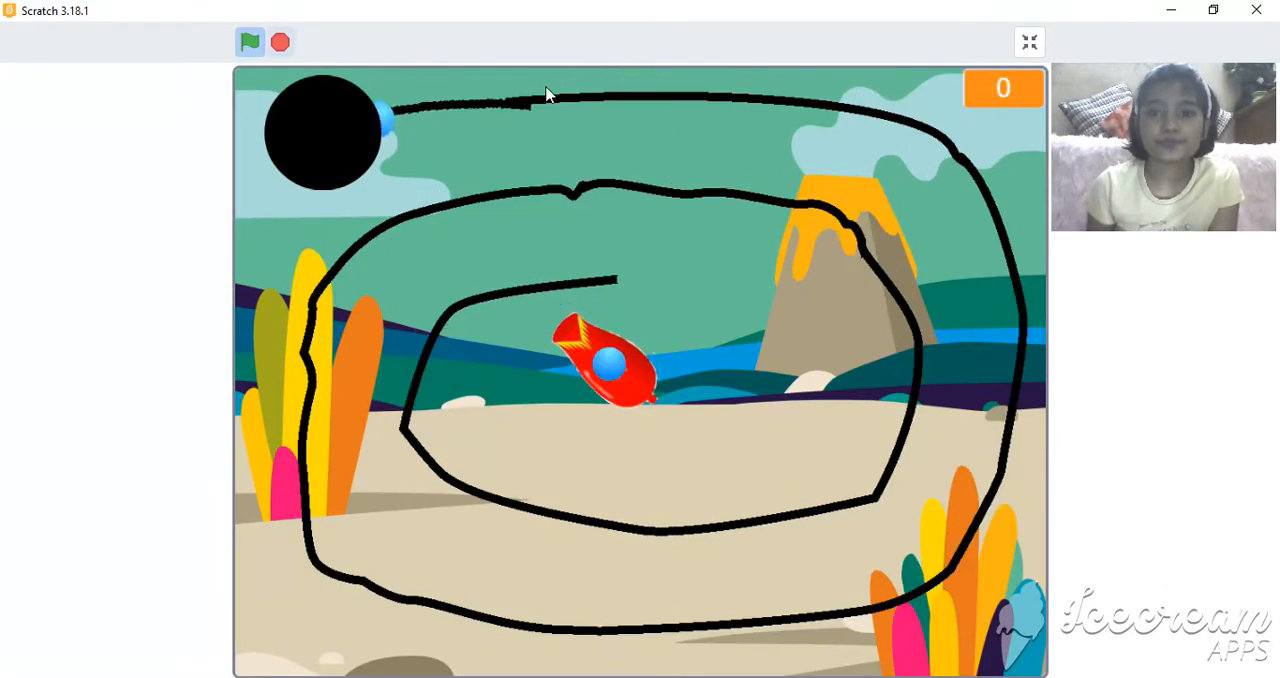
# Restart the game, shoot balls at the chain, stop it, then start again
pyautogui.click(250, 42)
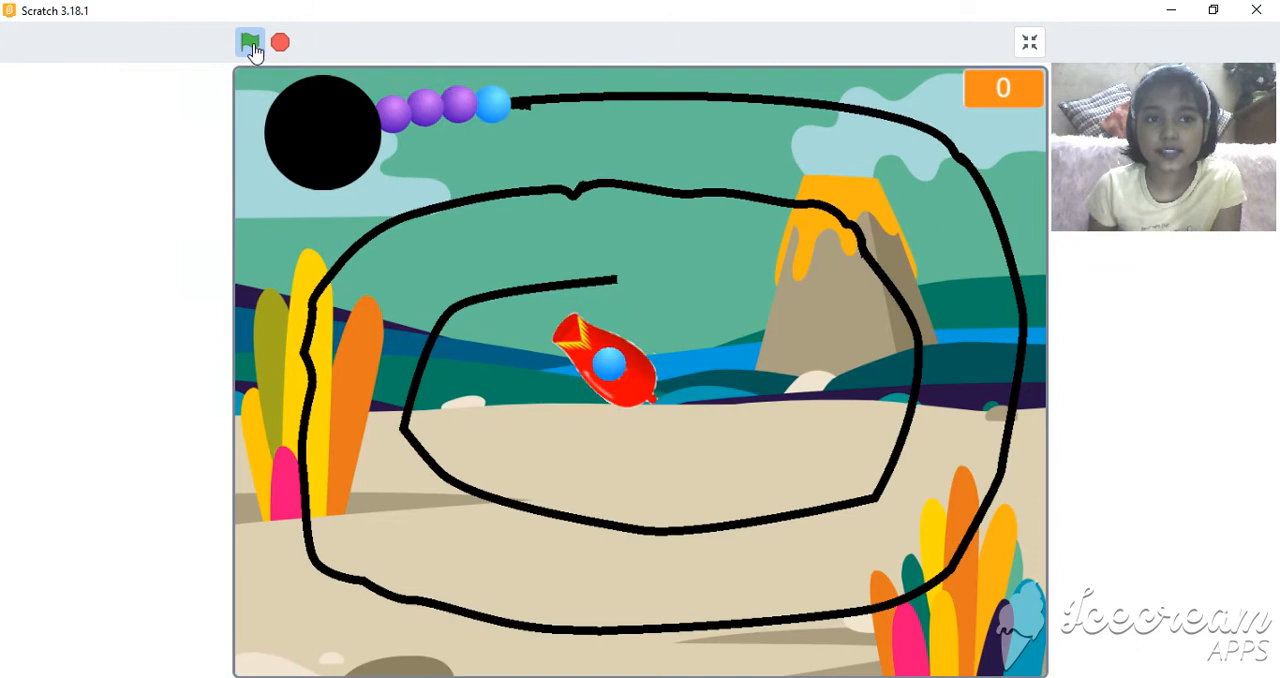
pyautogui.click(250, 42)
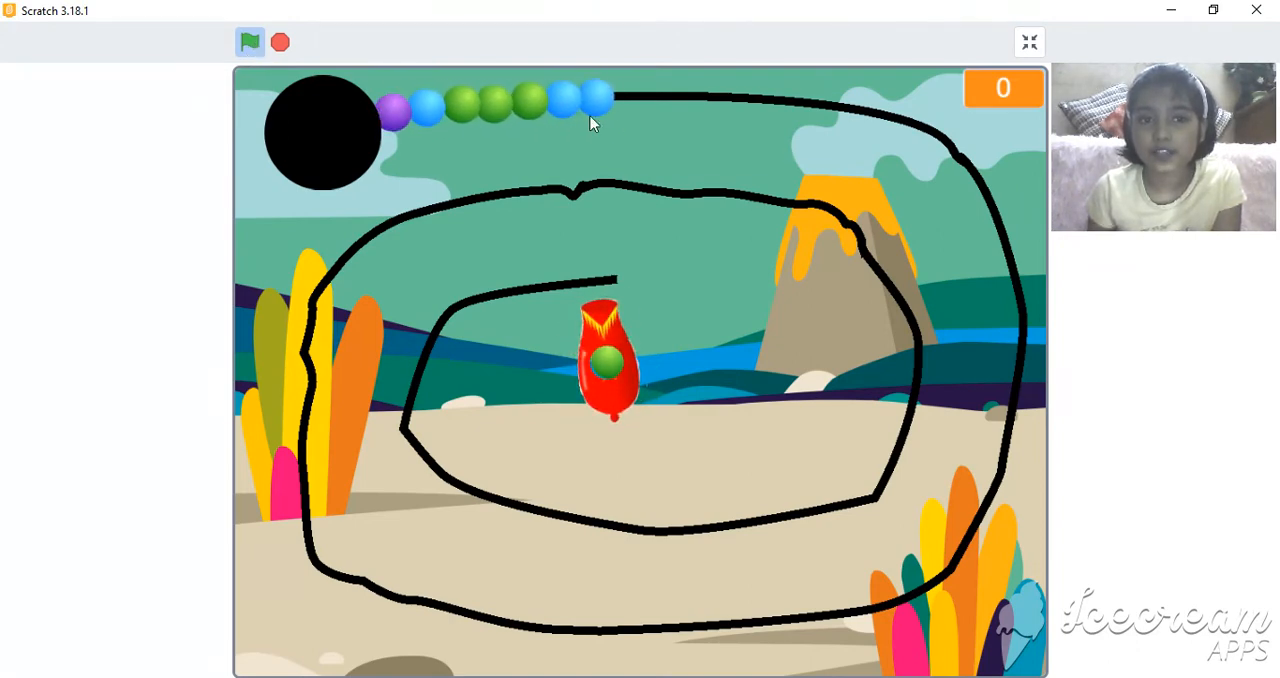
pyautogui.click(280, 42)
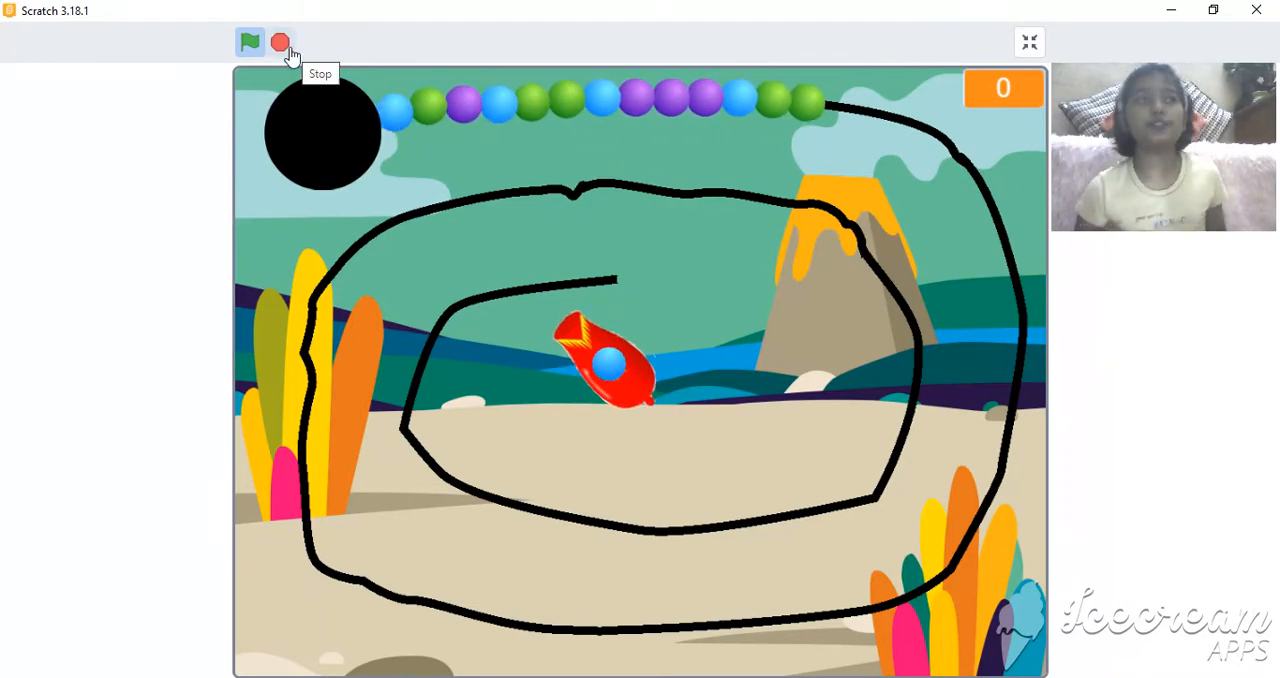
pyautogui.click(250, 42)
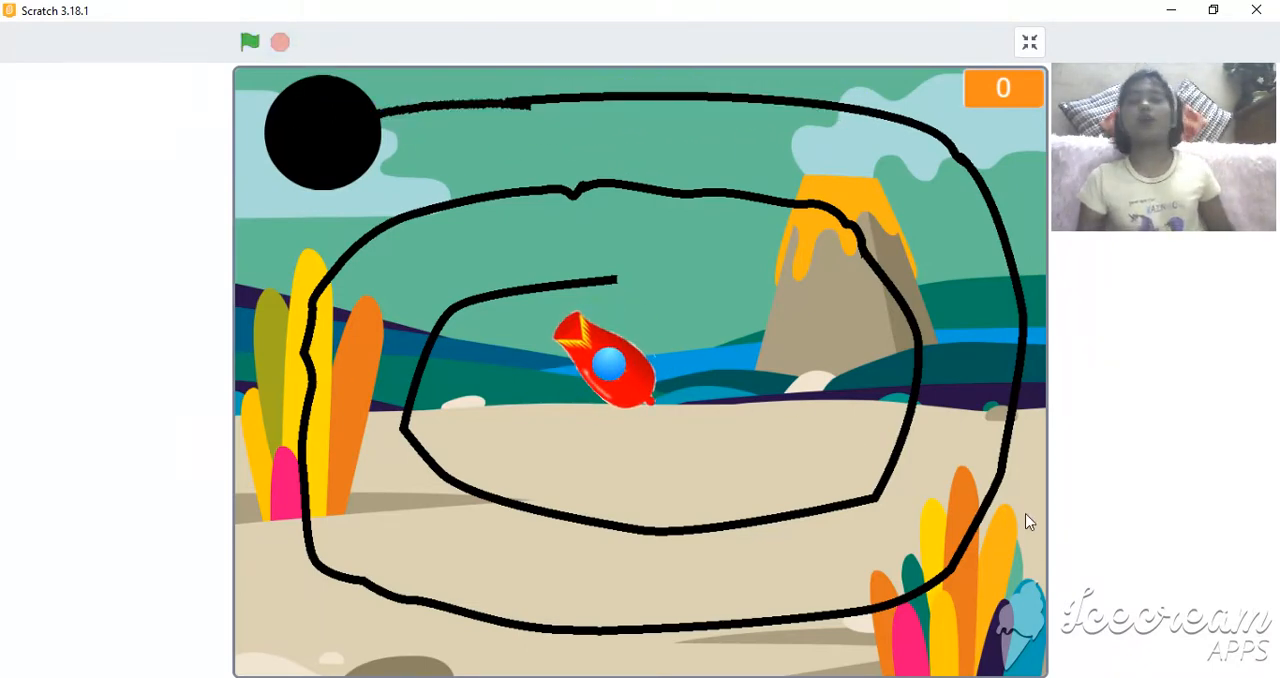
pyautogui.click(250, 42)
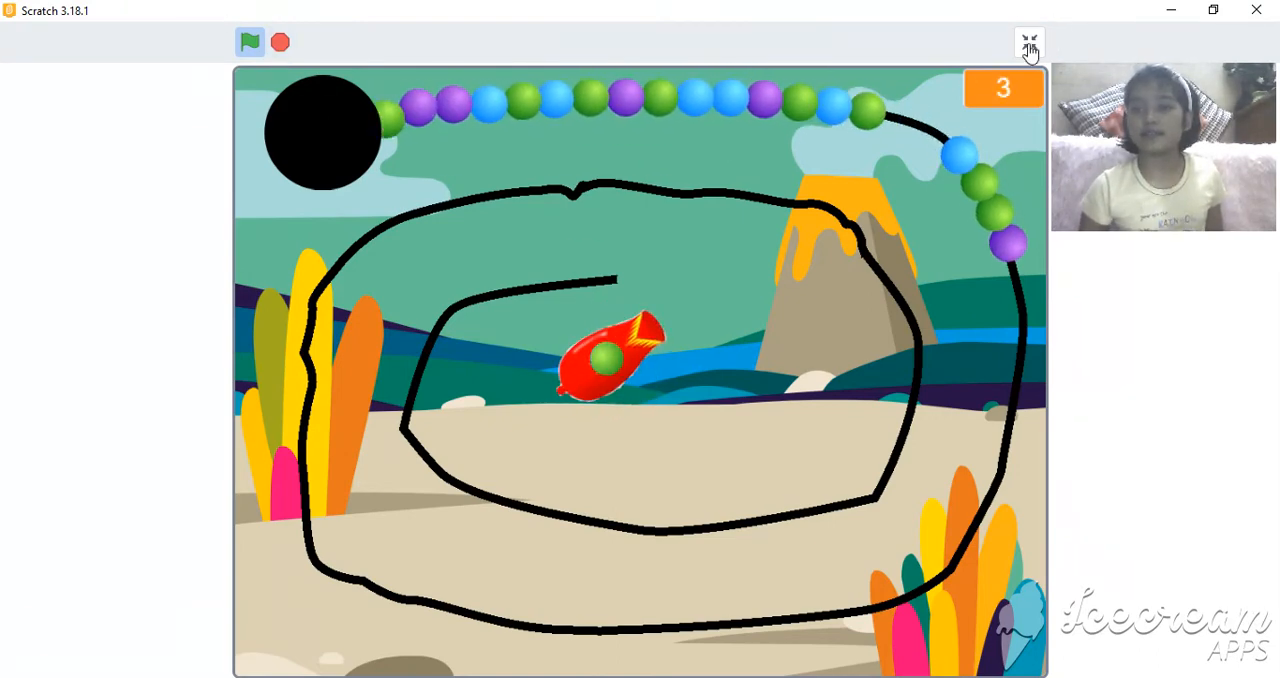
# Exit full screen, select the Ball sprite and scroll through its clone and scoring scripts
pyautogui.click(1029, 44)
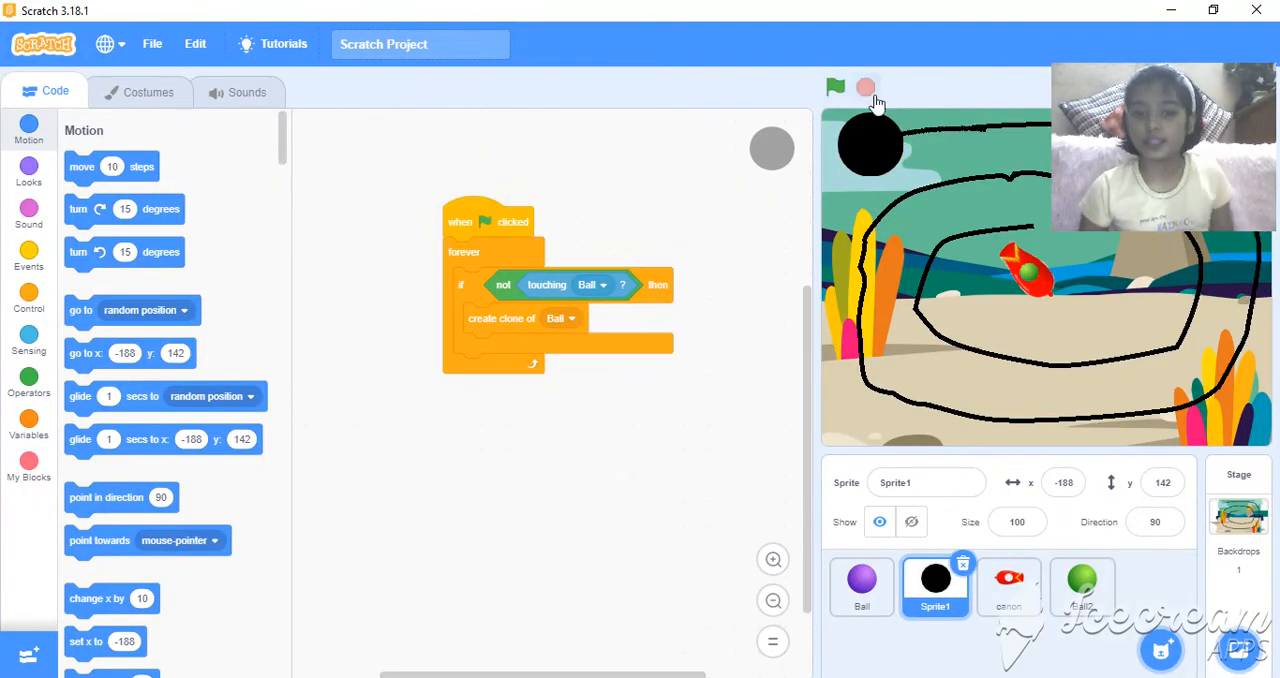
pyautogui.click(861, 585)
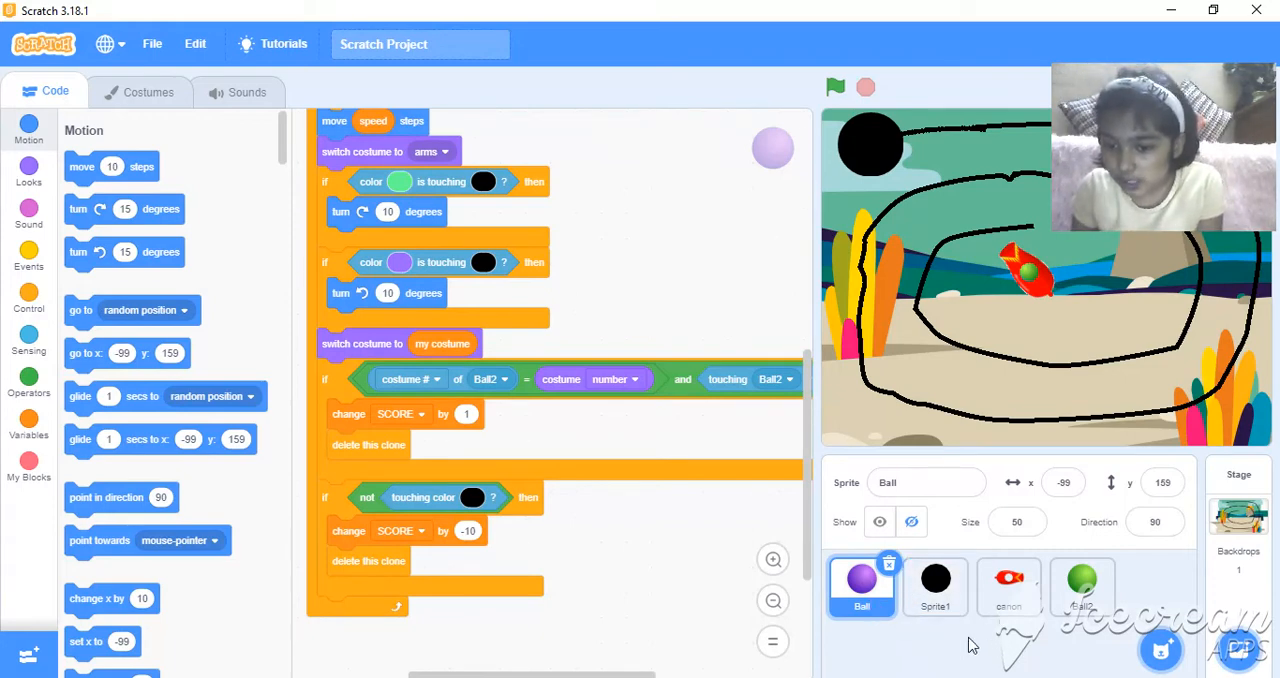
pyautogui.moveTo(1083, 590)
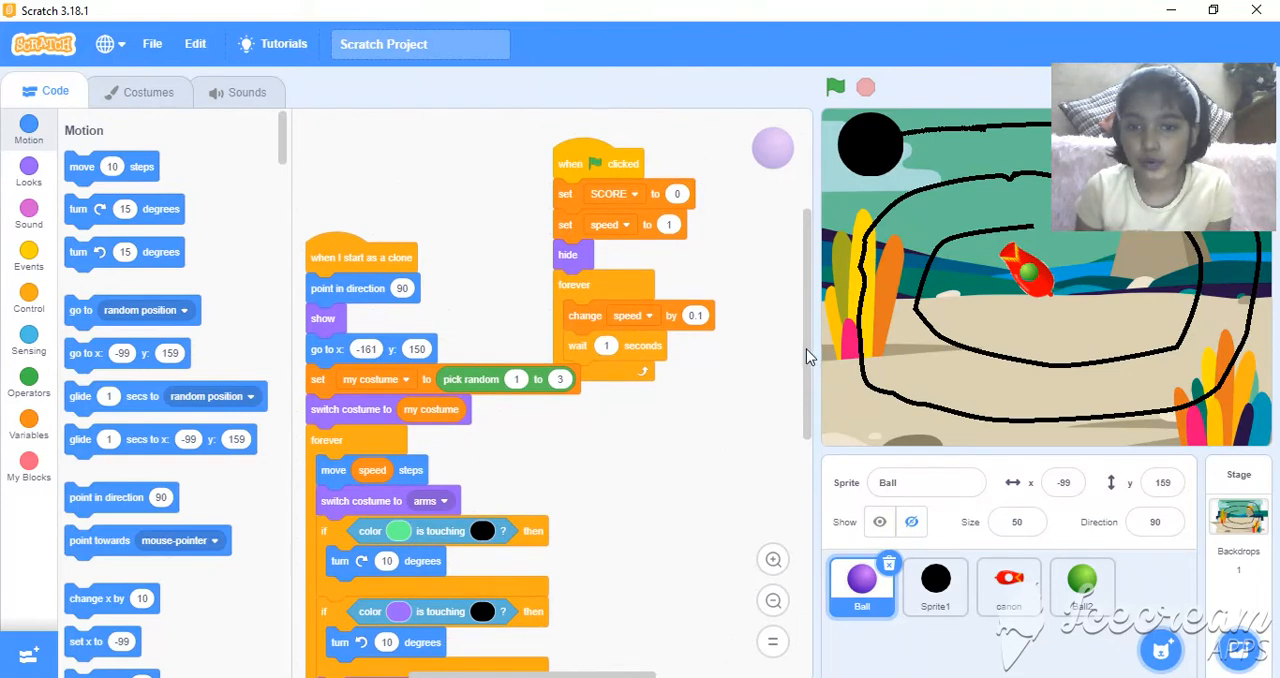
pyautogui.moveTo(808, 290)
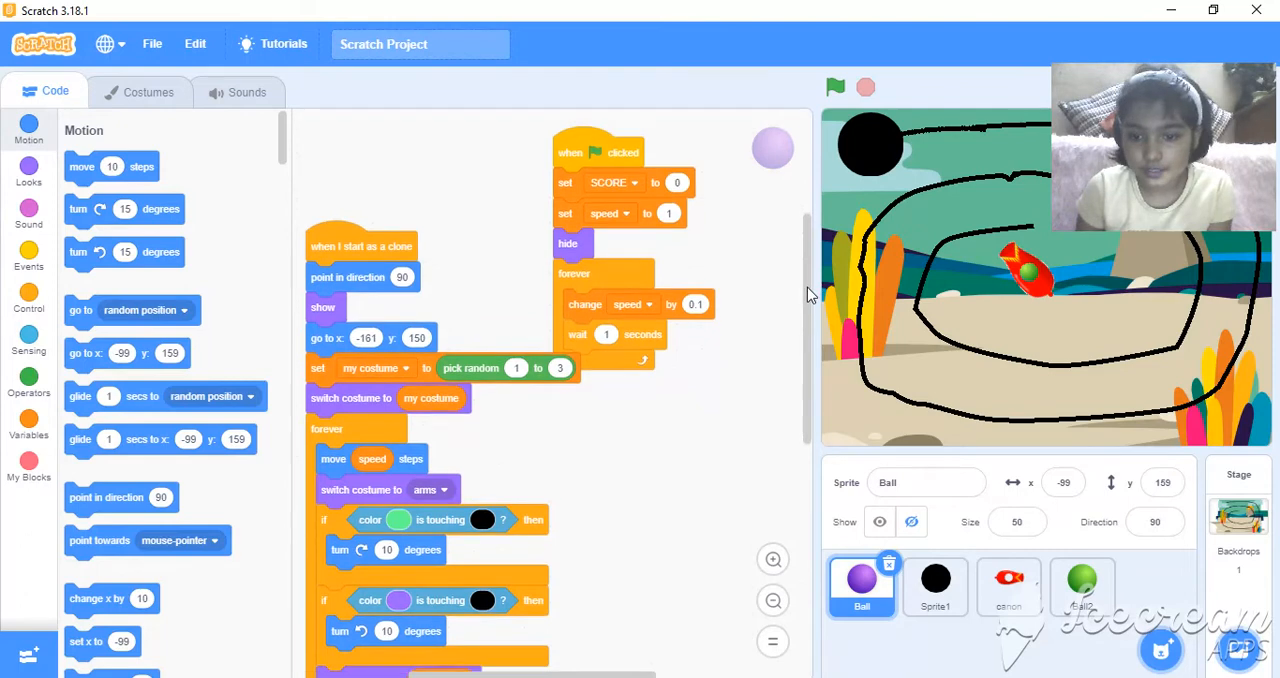
pyautogui.scroll(-3)
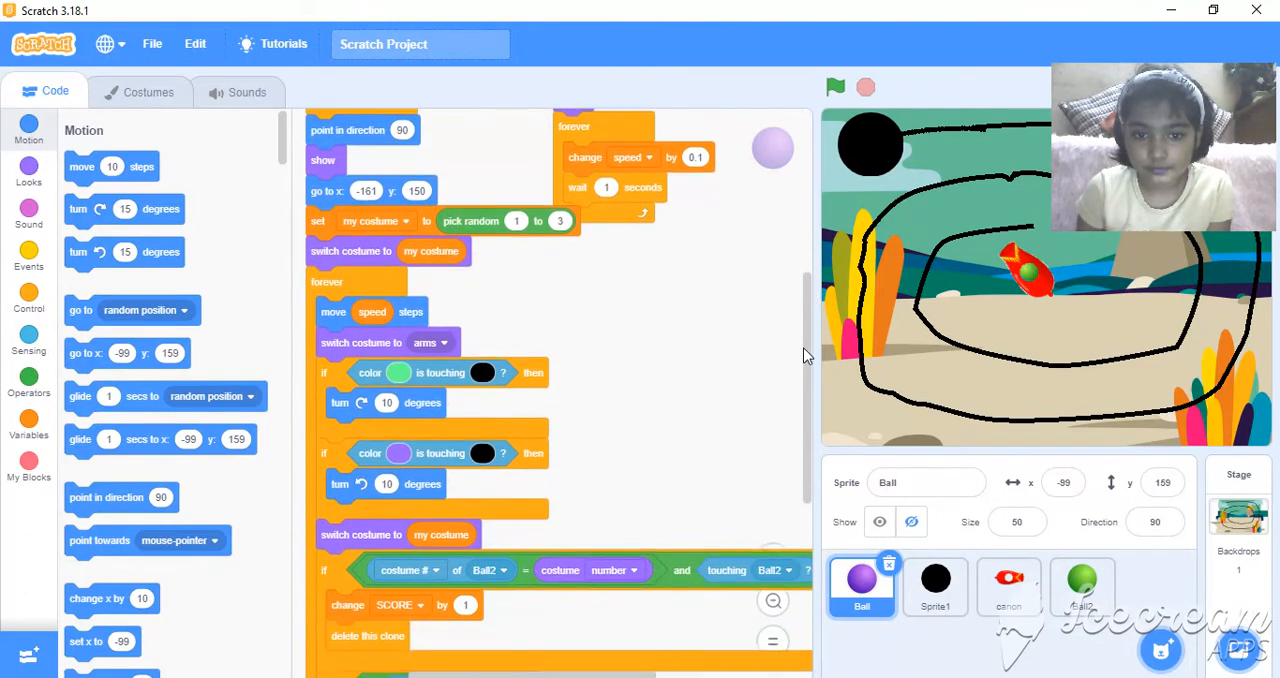
pyautogui.scroll(-3)
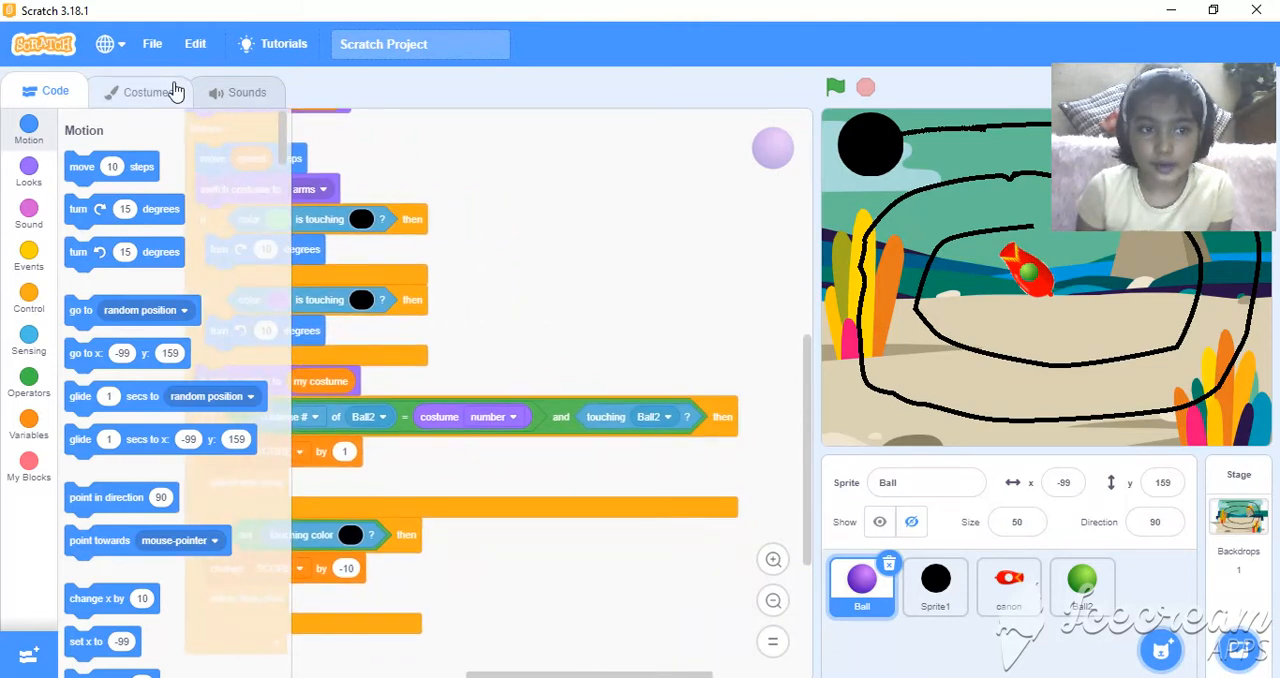
# Browse the Ball costumes, view arms, pick blue ball-b, and return to Code
pyautogui.click(148, 91)
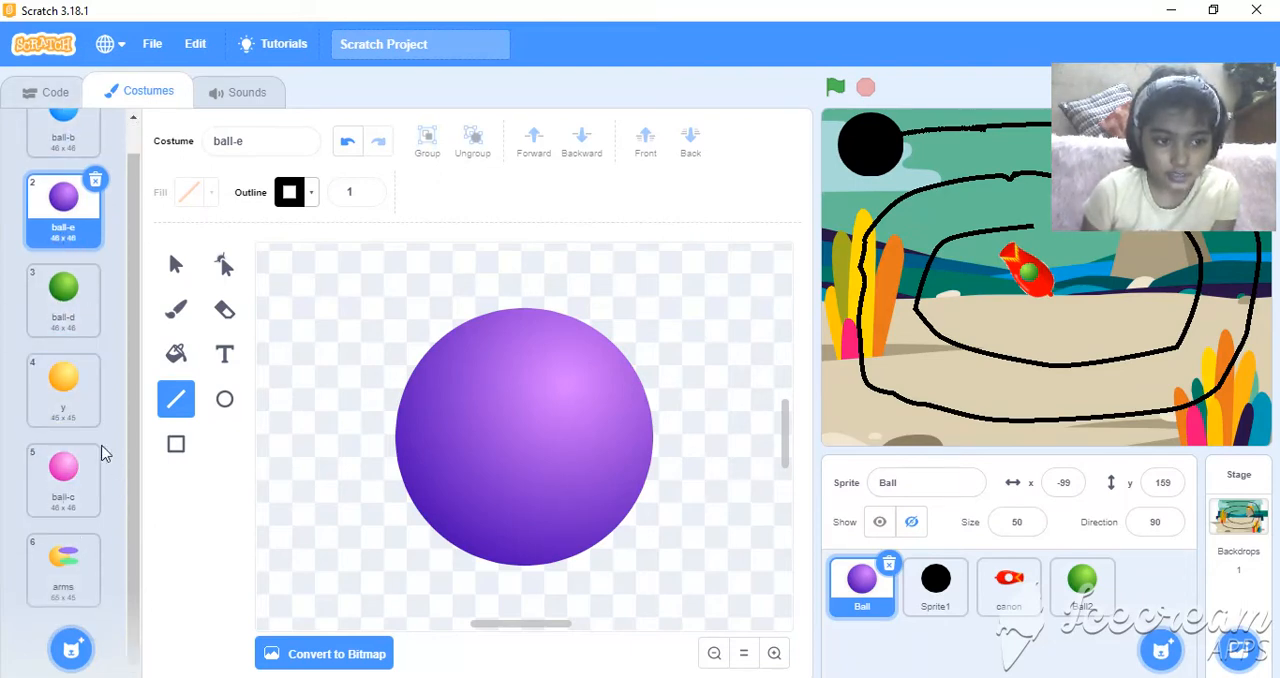
pyautogui.click(63, 567)
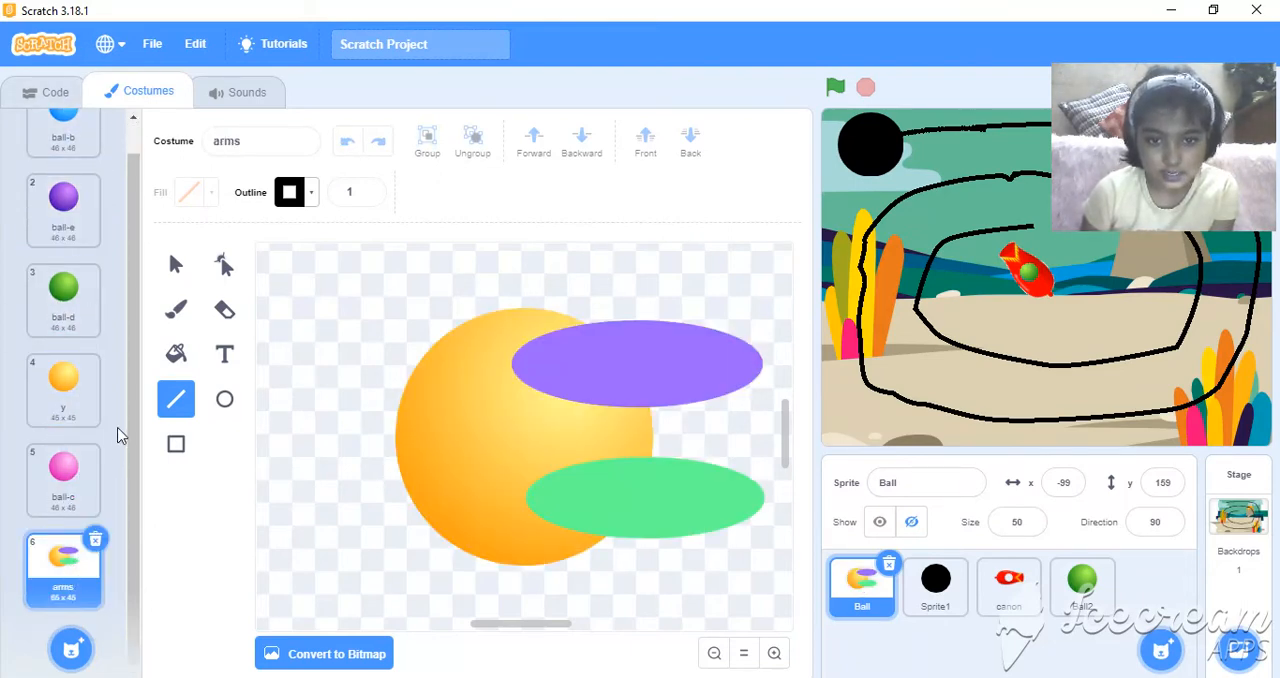
pyautogui.click(63, 150)
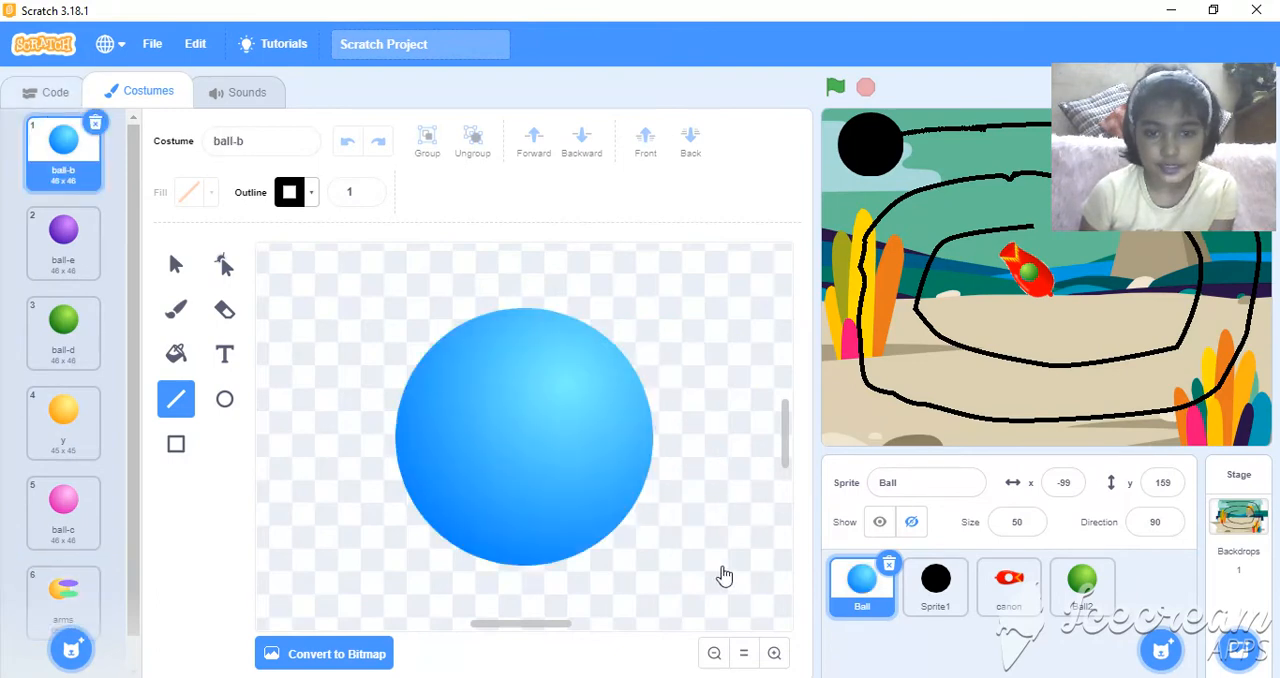
pyautogui.click(54, 92)
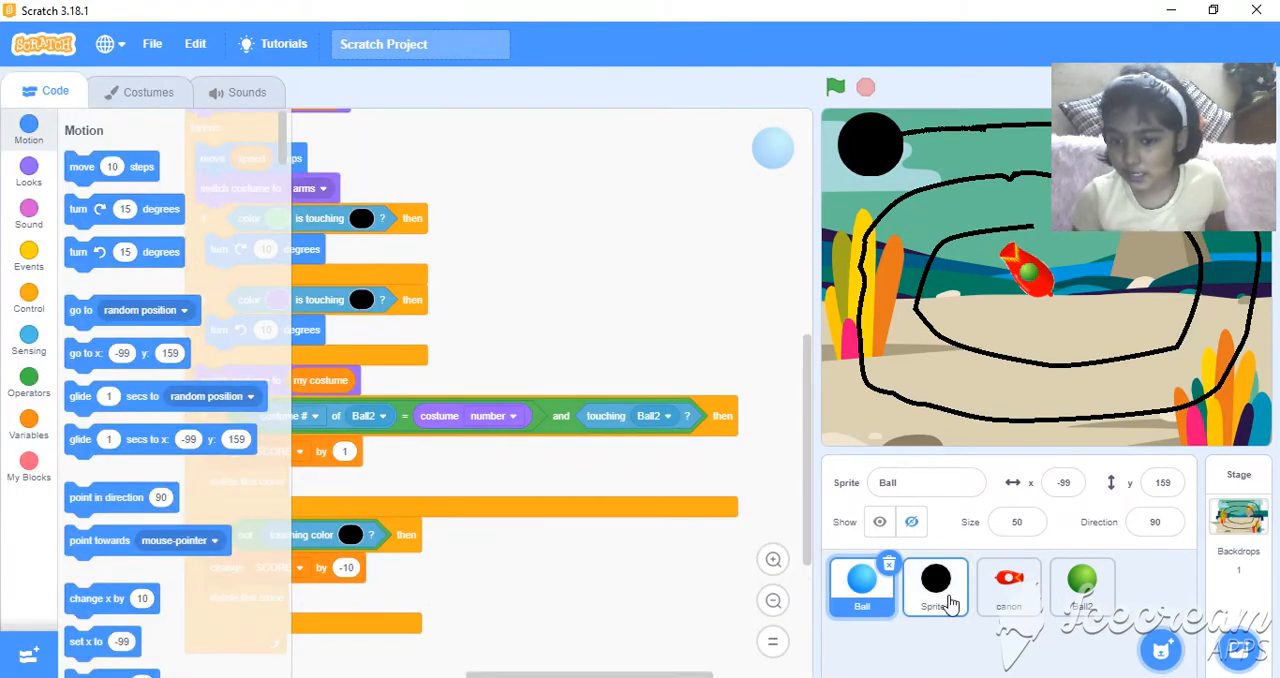
# Select Sprite1 to show its forever / if not touching Ball / create clone script
pyautogui.click(934, 586)
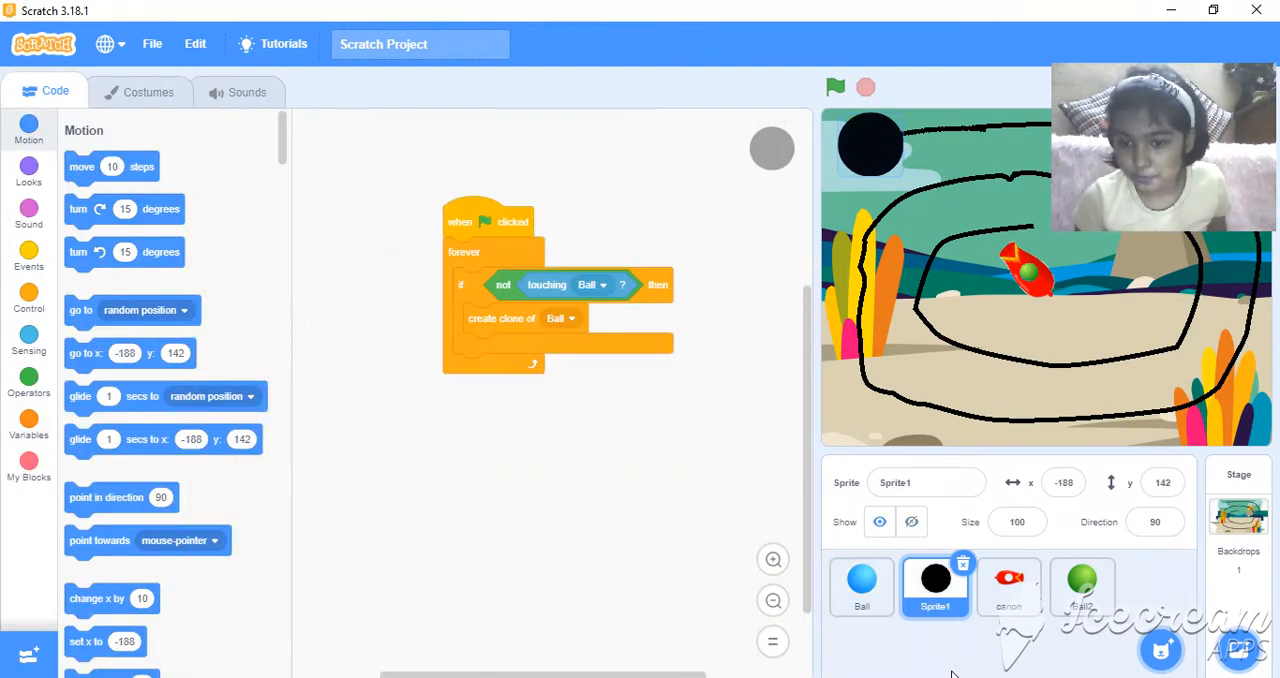
pyautogui.moveTo(130, 97)
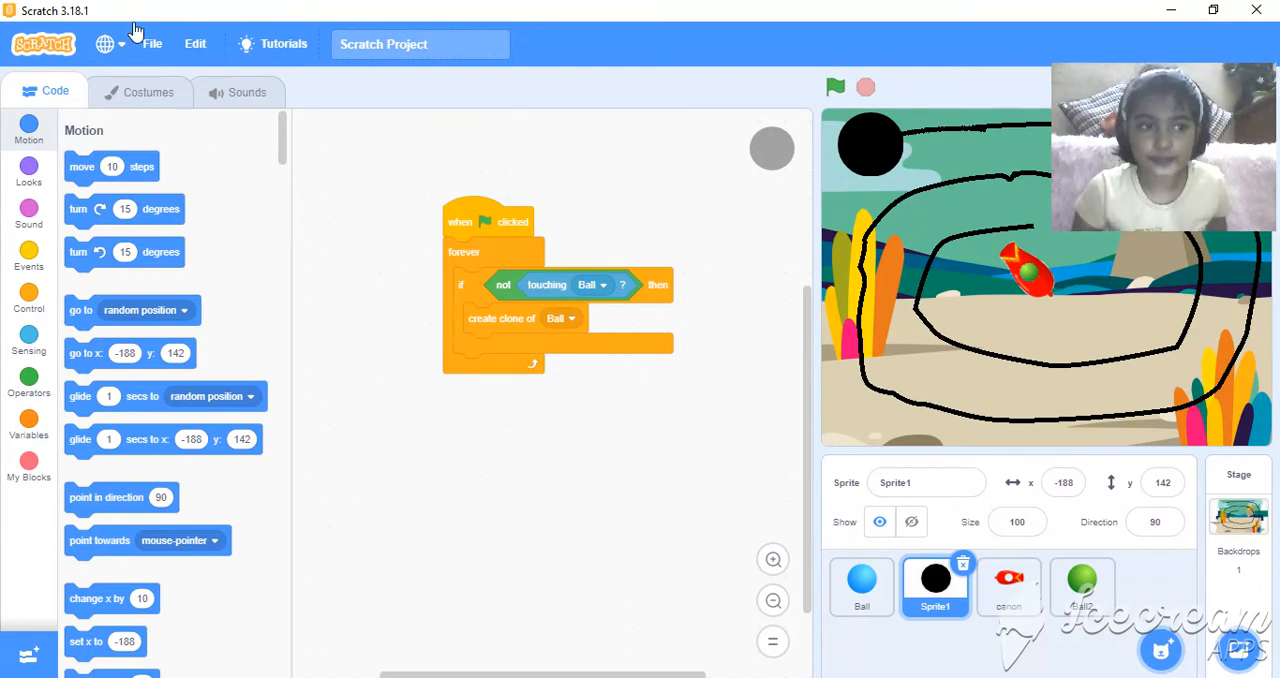
pyautogui.moveTo(133, 143)
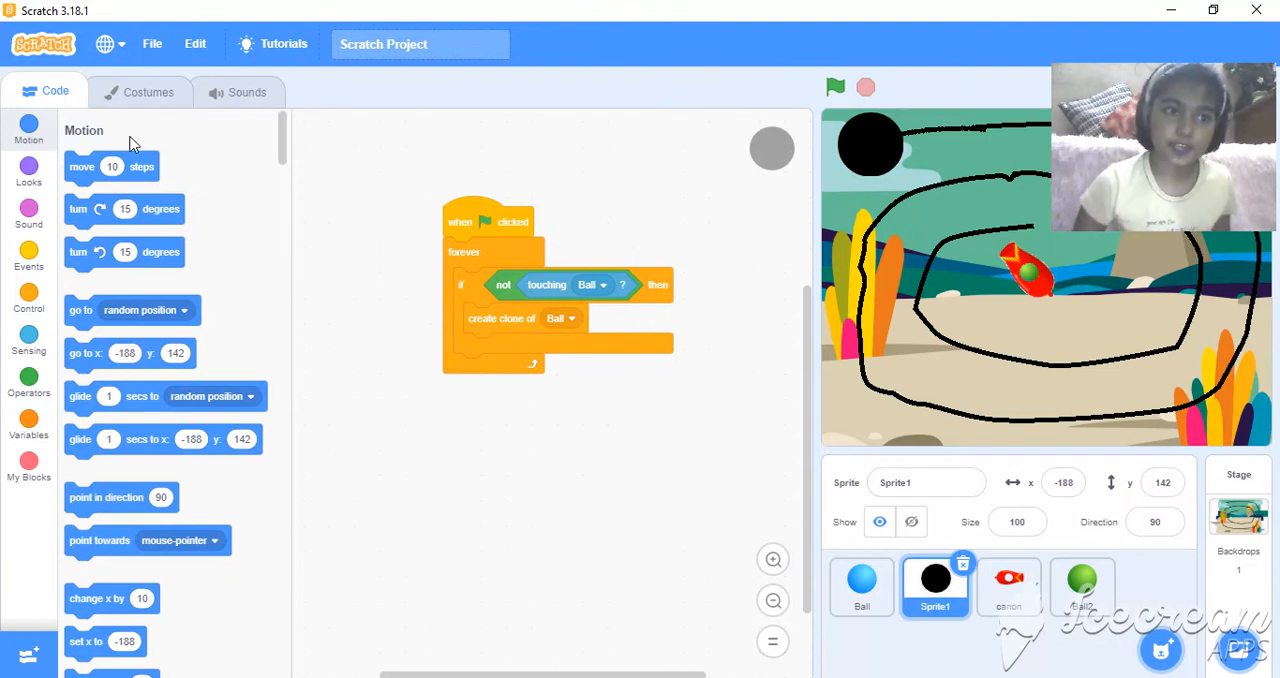
pyautogui.moveTo(738, 643)
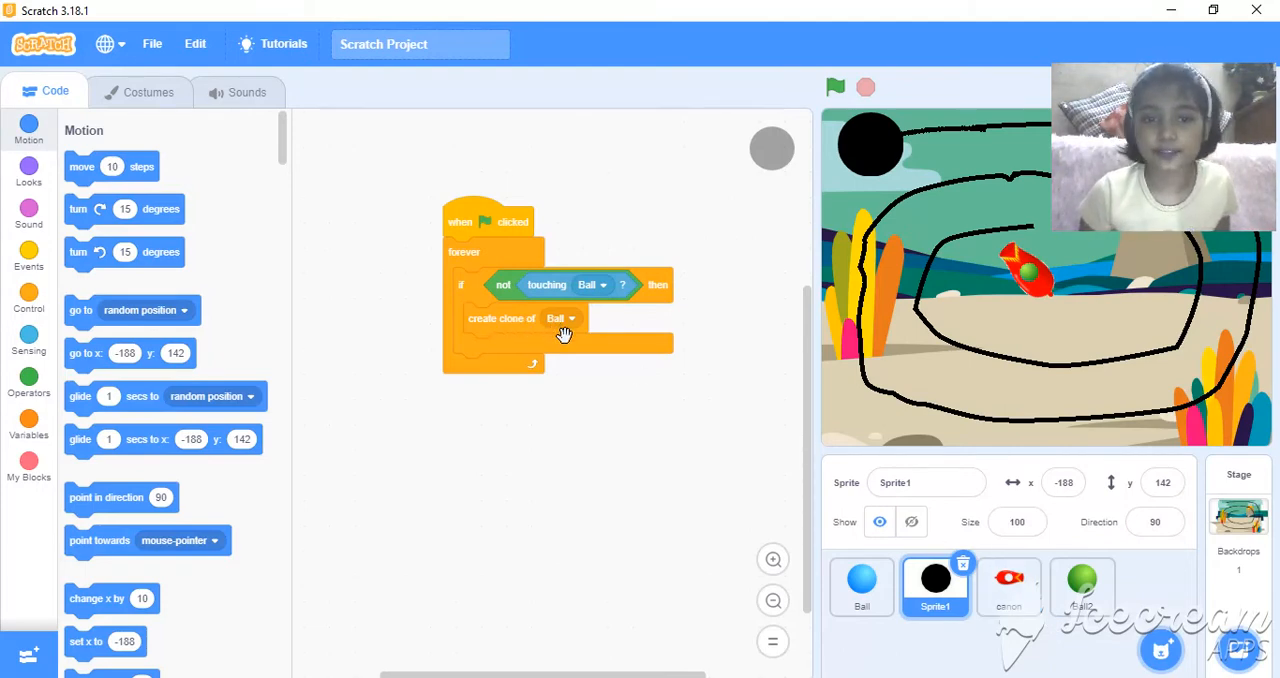
pyautogui.moveTo(862, 587)
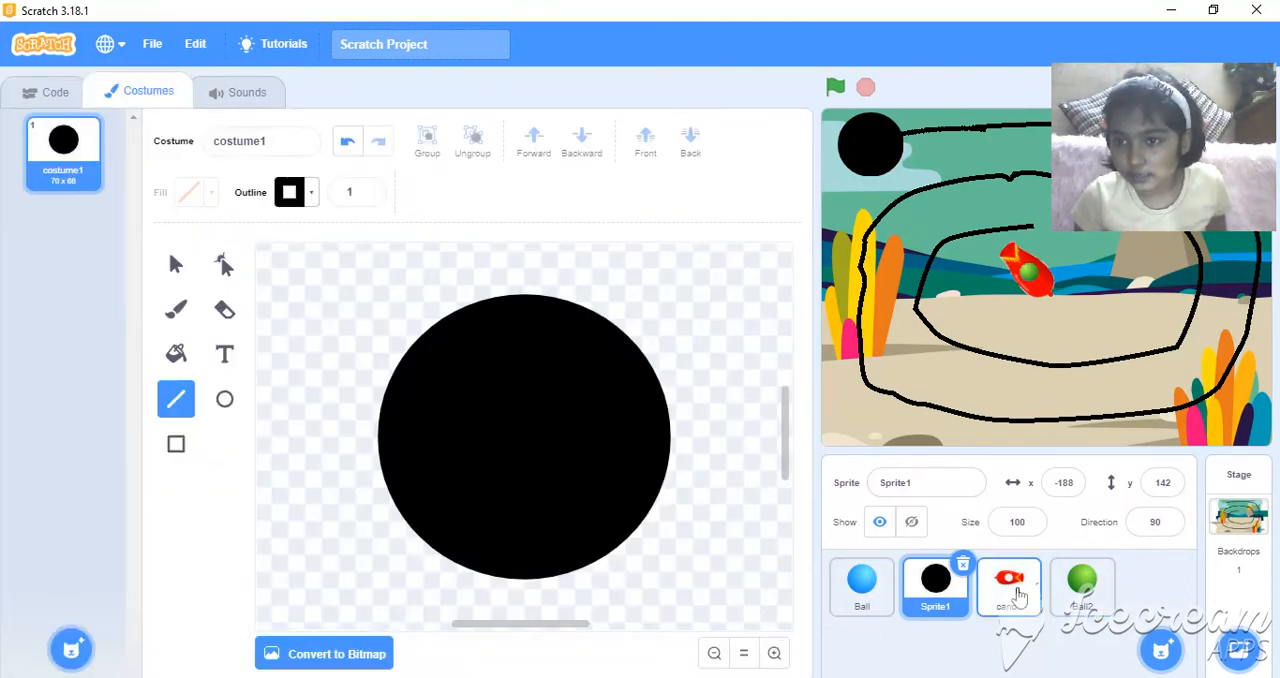
# Select the canon sprite to see its red cannon costume and fire a ball
pyautogui.click(1008, 585)
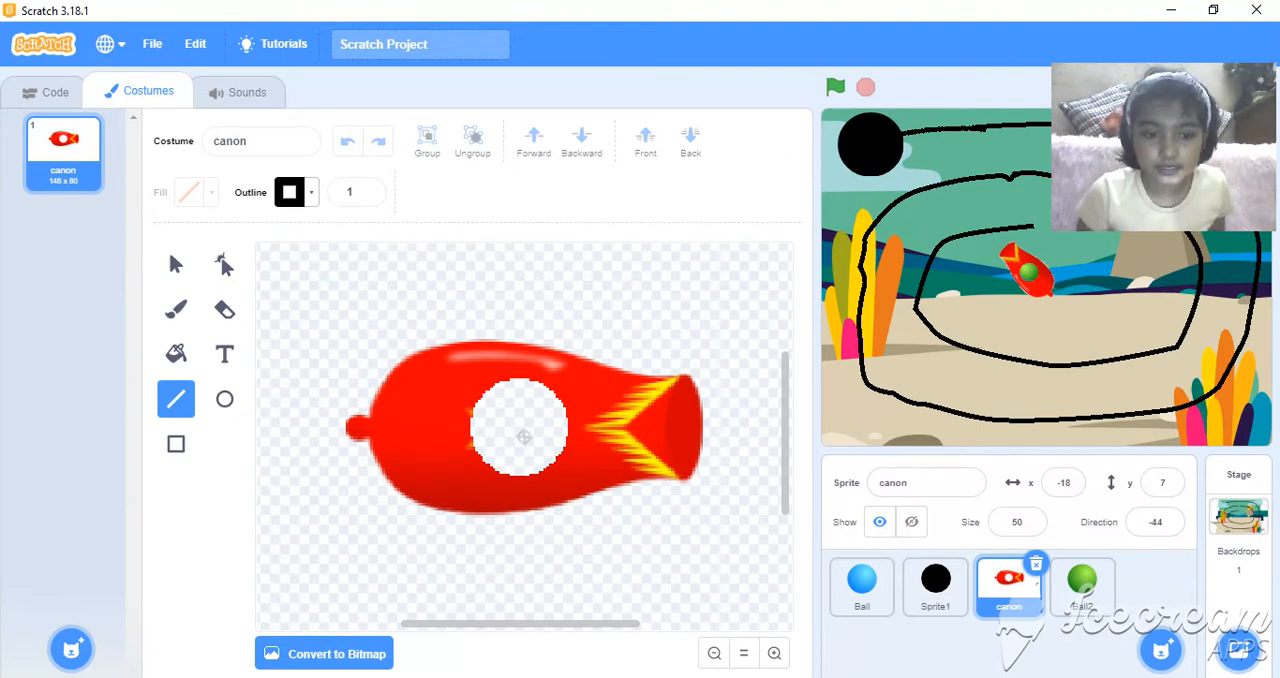
pyautogui.moveTo(565, 392)
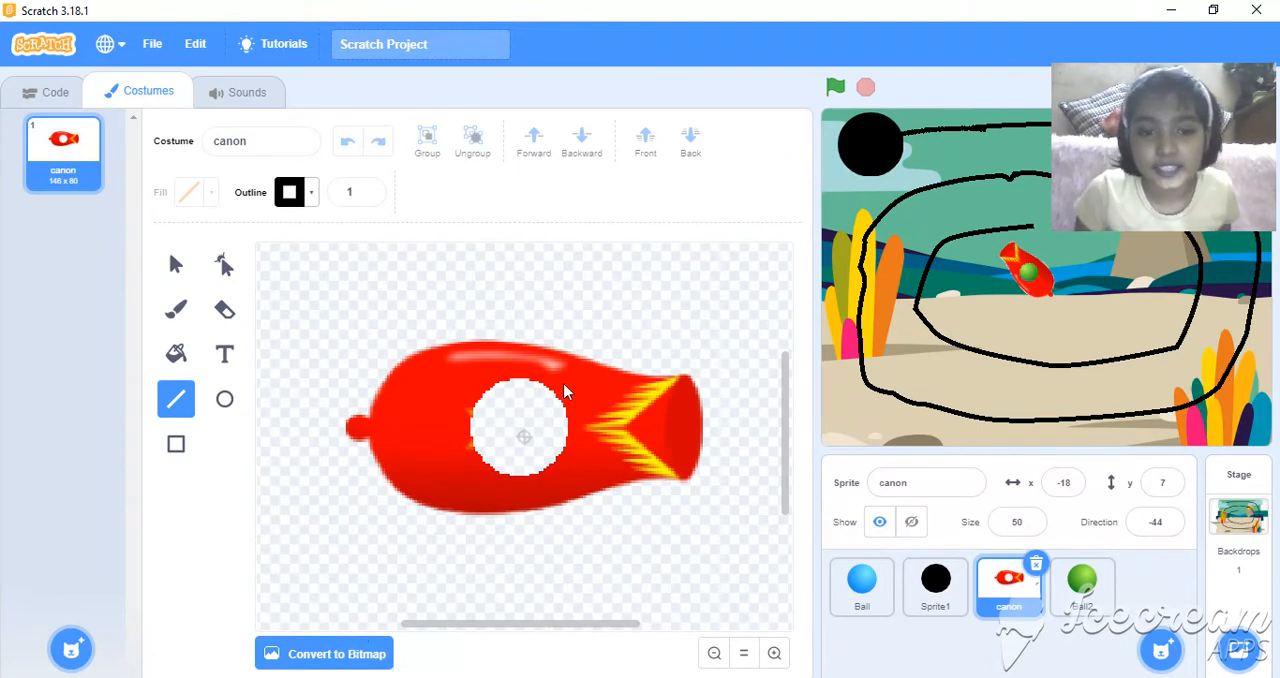
pyautogui.moveTo(508, 409)
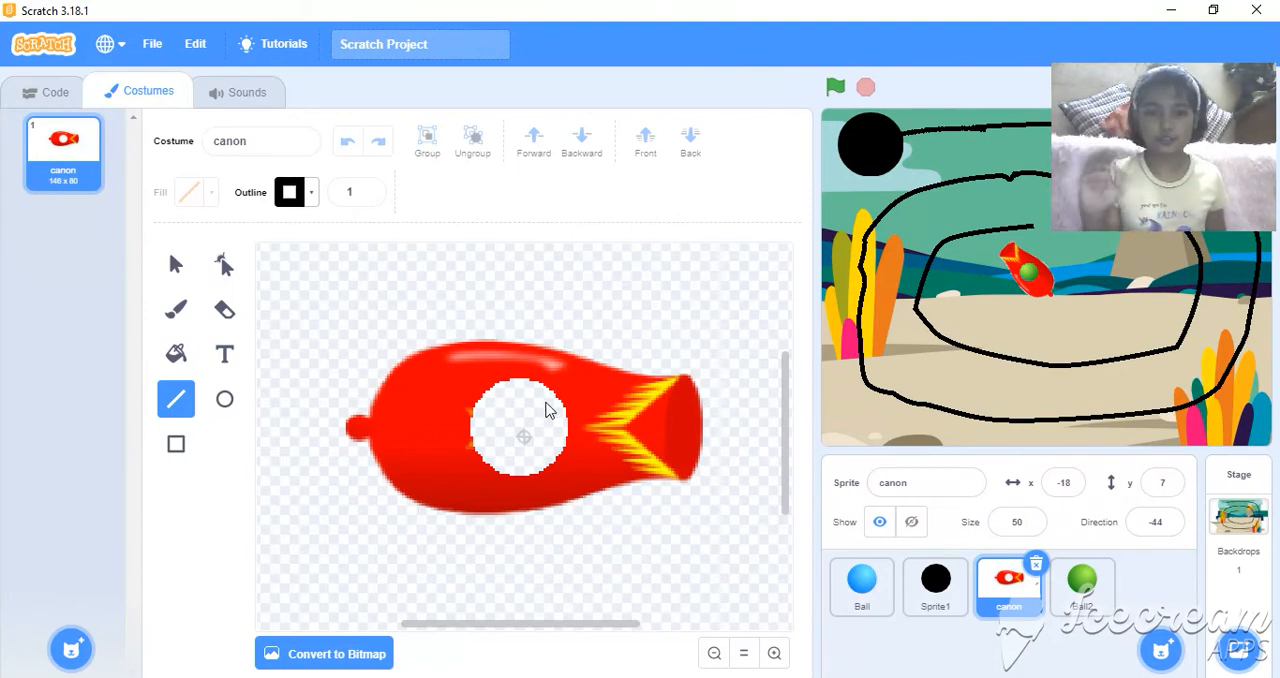
pyautogui.moveTo(1135, 253)
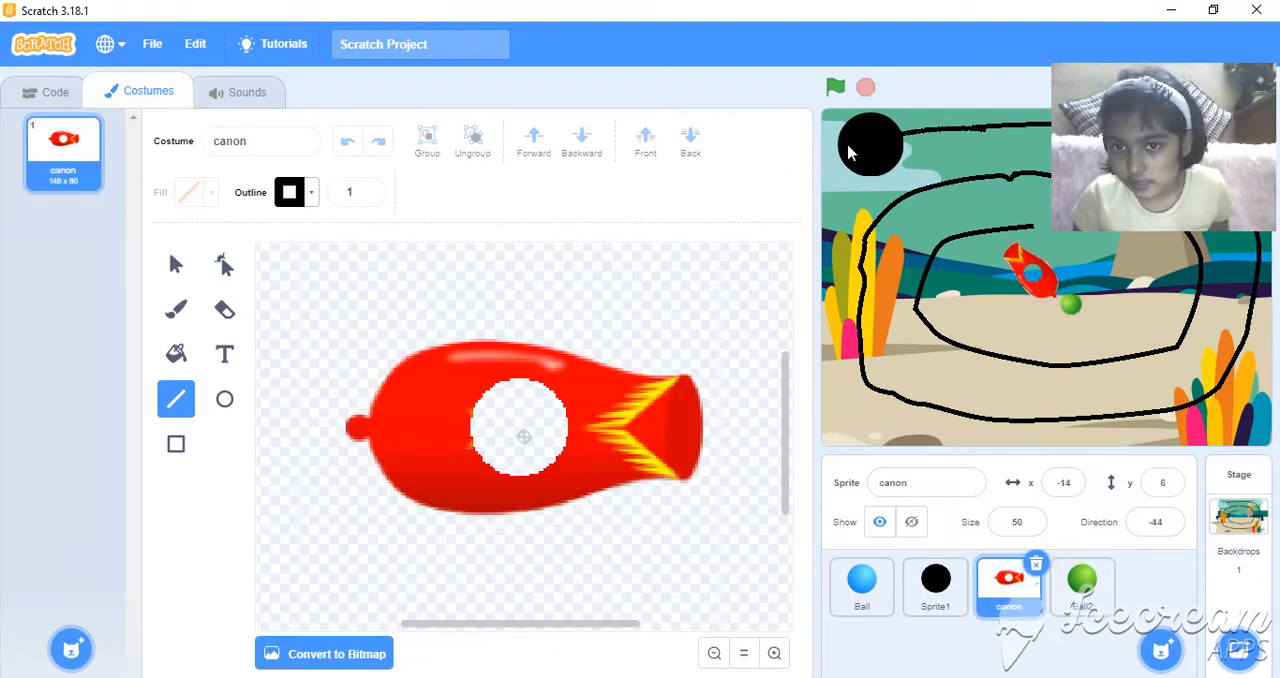
pyautogui.click(835, 88)
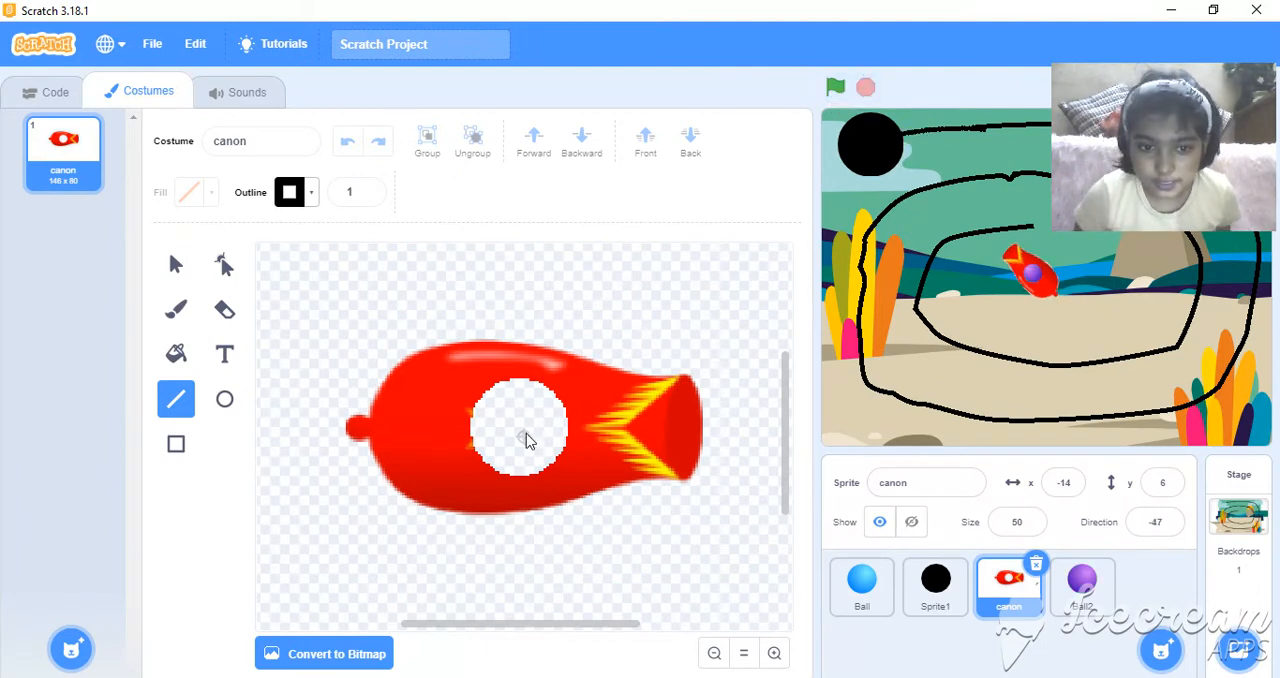
pyautogui.moveTo(370, 308)
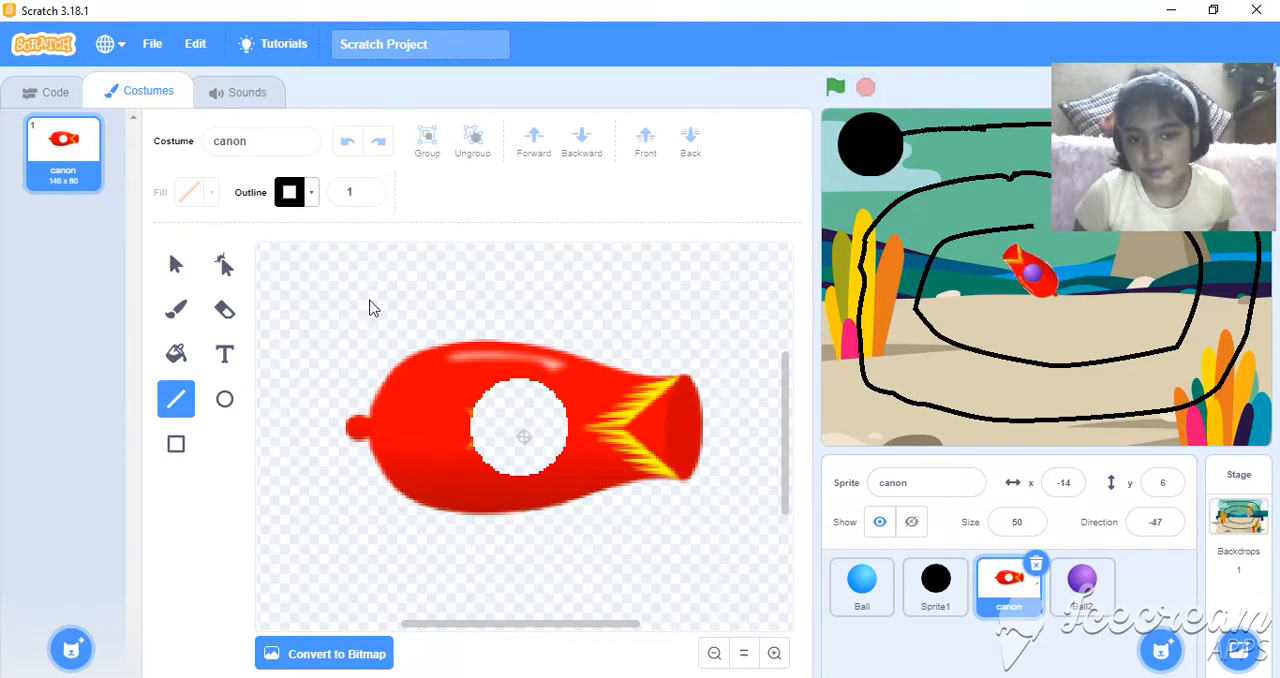
pyautogui.moveTo(605, 445)
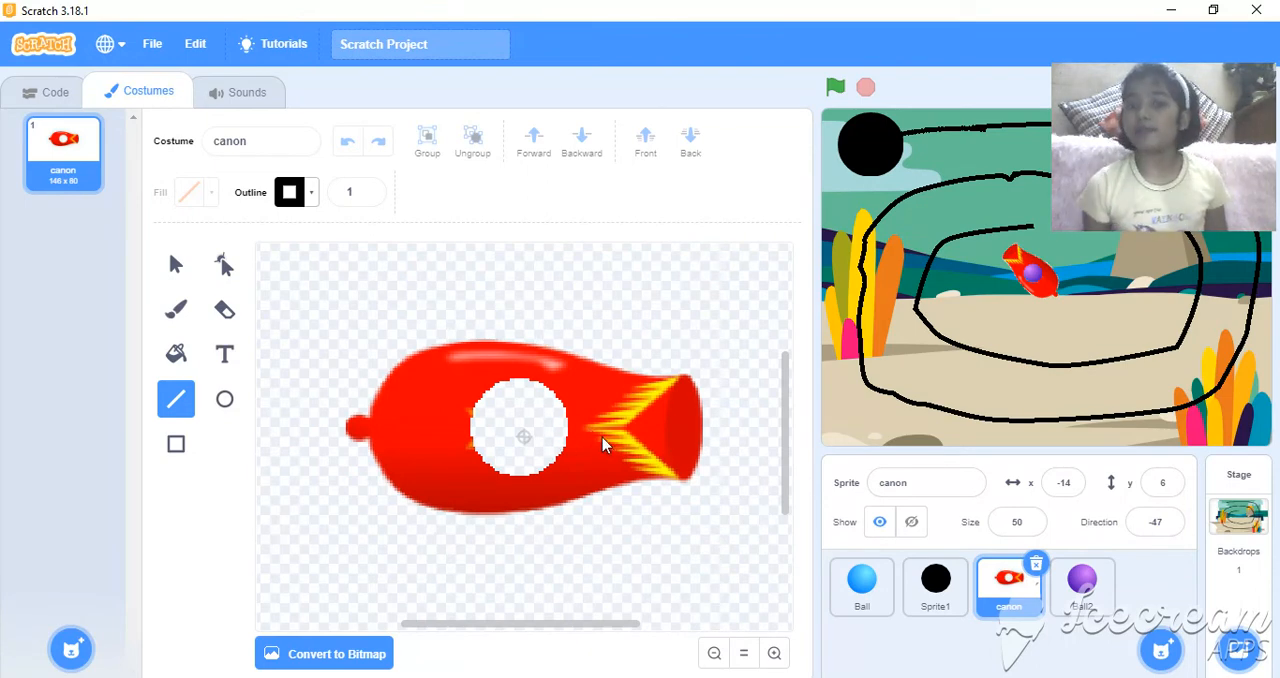
pyautogui.moveTo(738, 358)
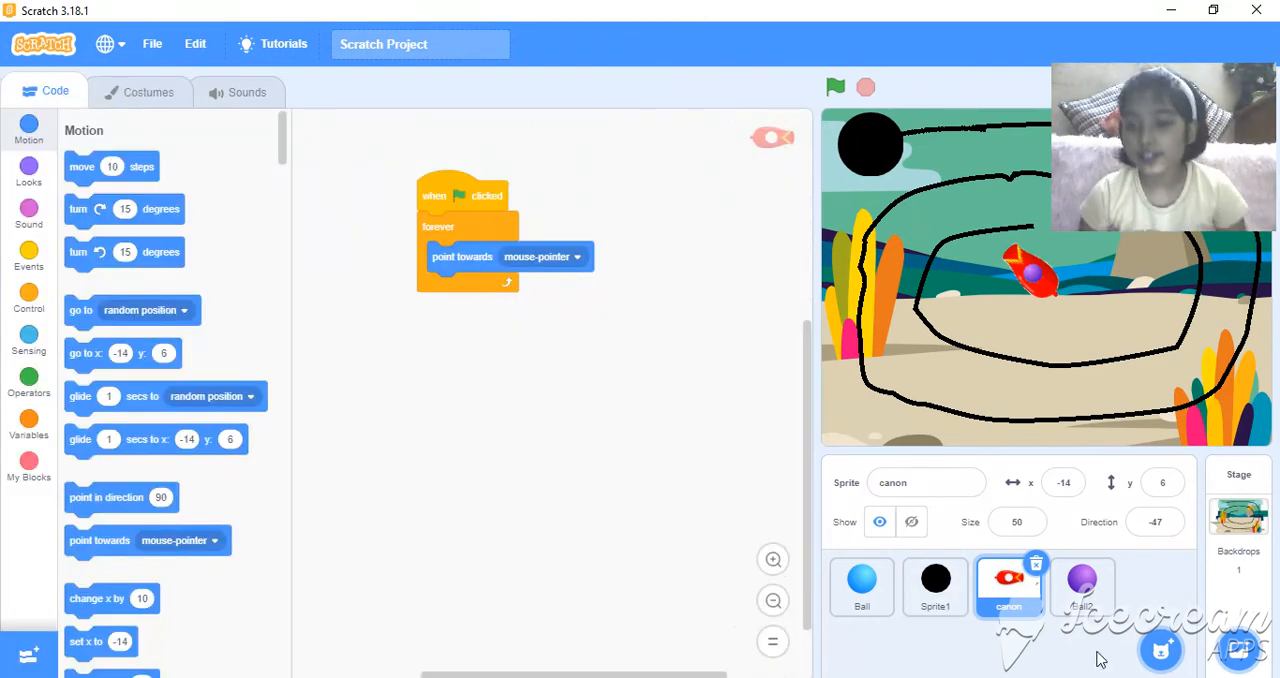
# Compare the Ball2 and canon scripts, then show the stage full screen with score 0
pyautogui.click(1082, 587)
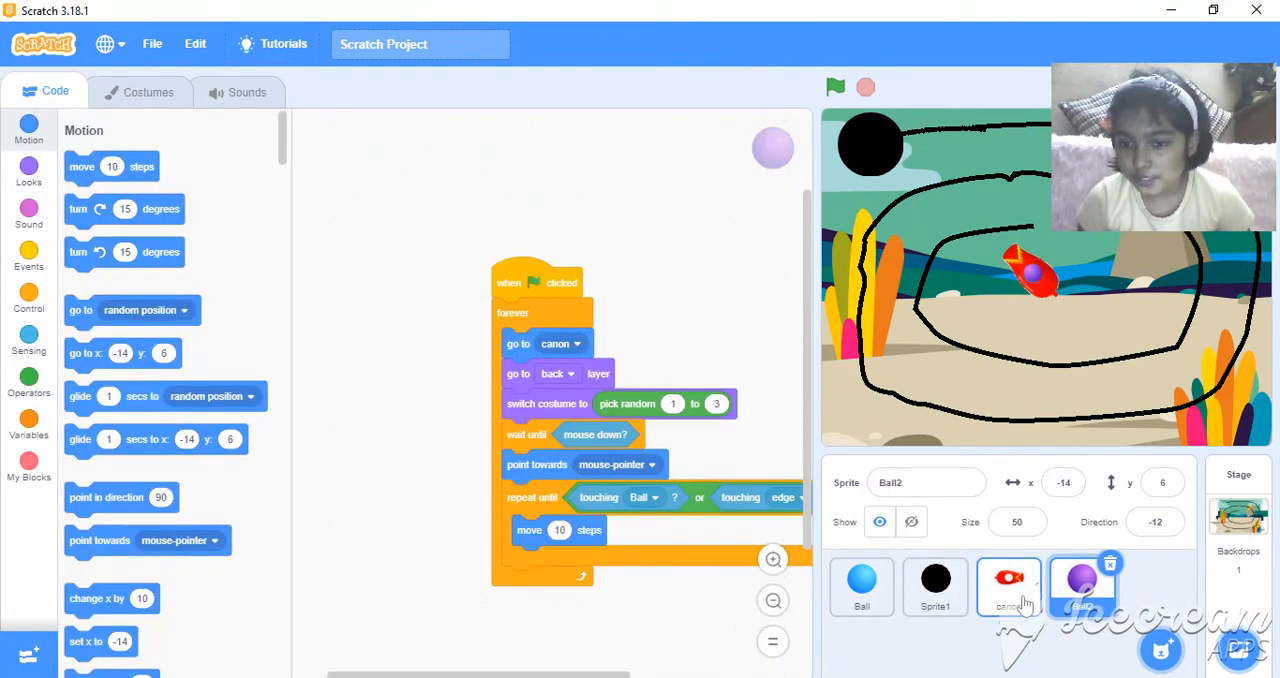
pyautogui.click(1008, 587)
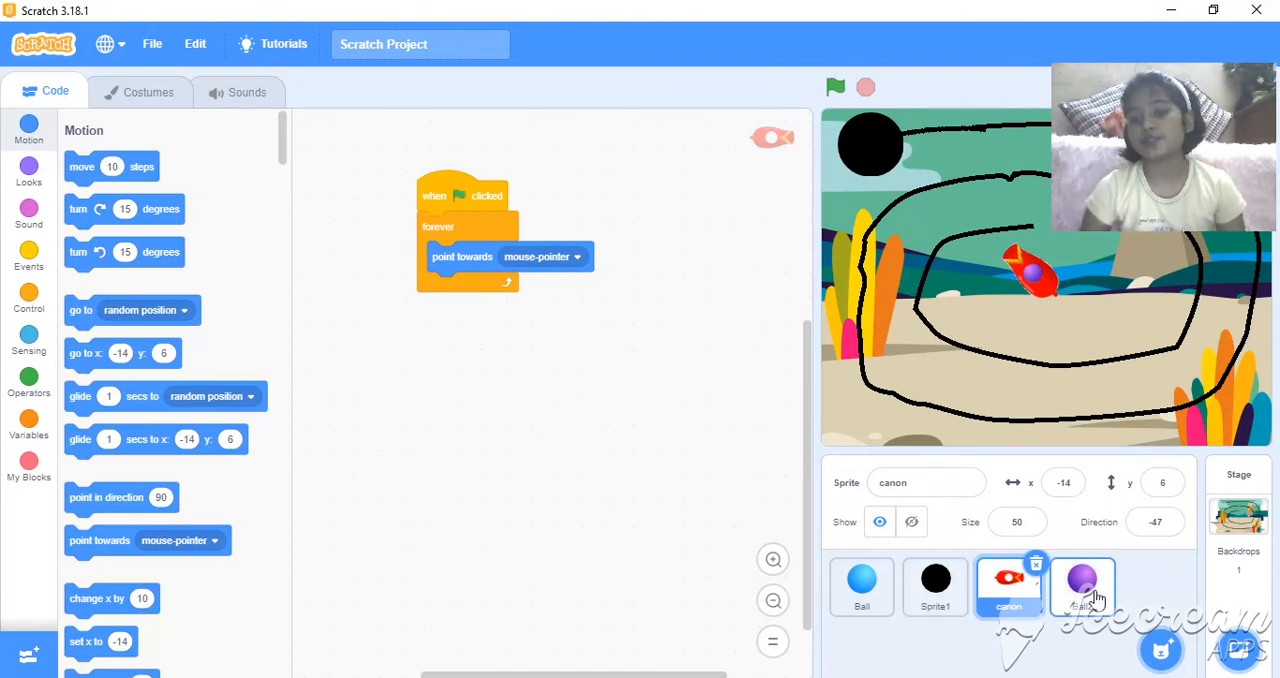
pyautogui.click(1082, 585)
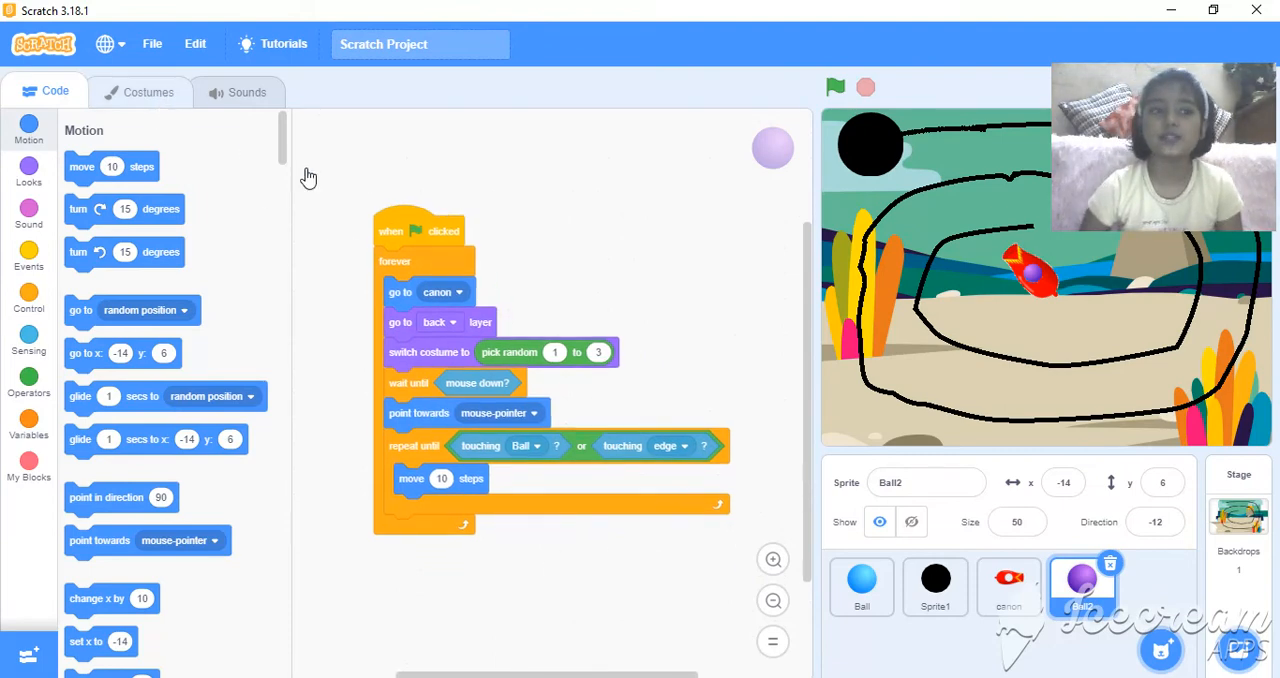
pyautogui.click(147, 91)
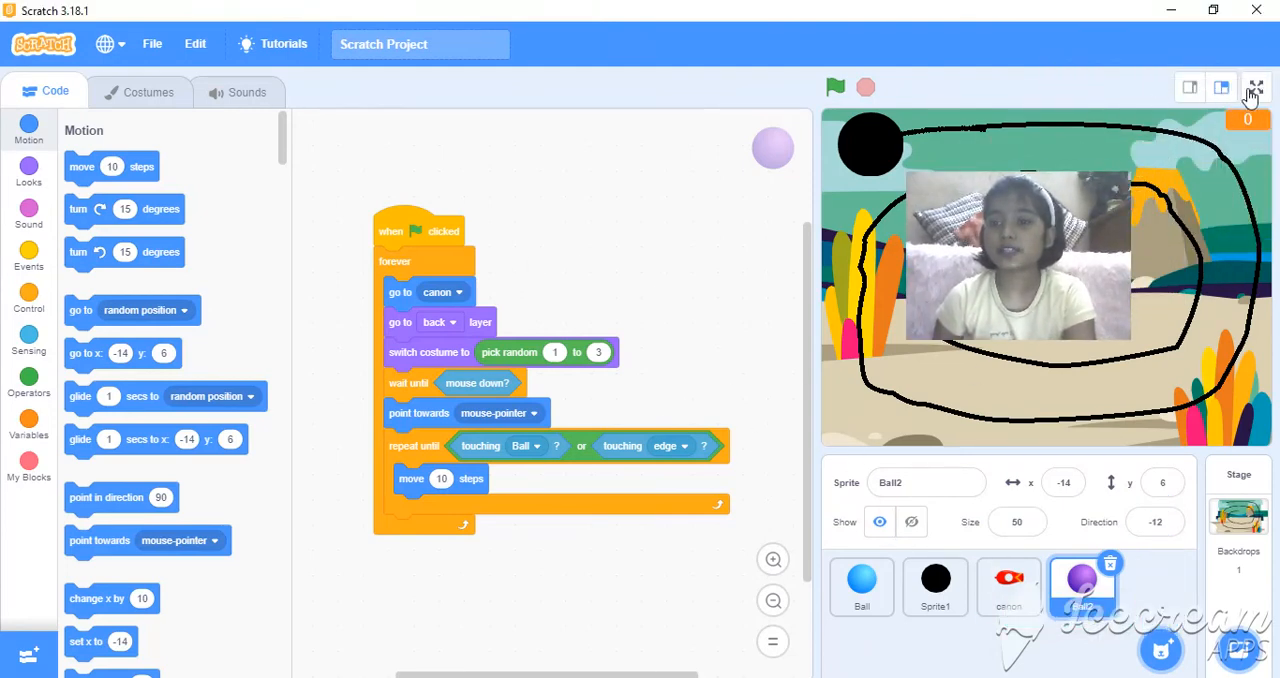
pyautogui.click(1256, 89)
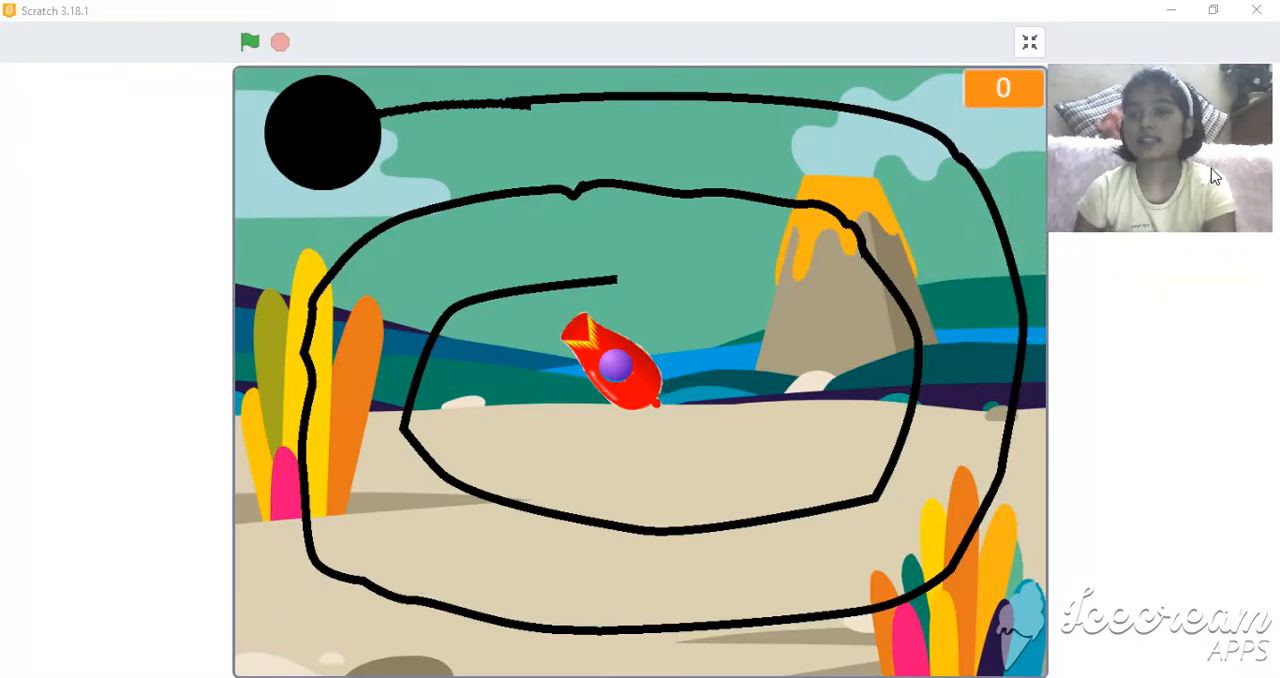